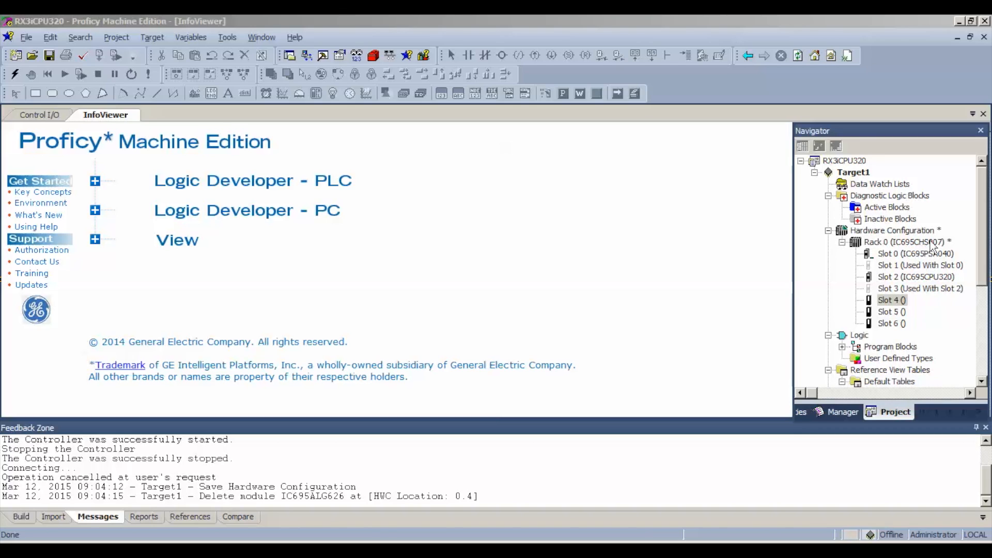
mouse_move(805, 337)
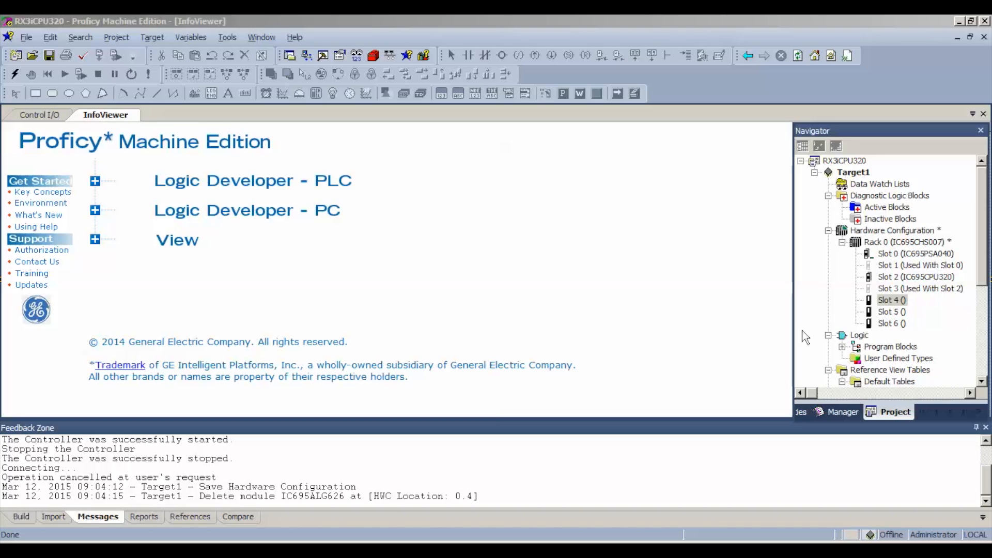
mouse_move(776, 326)
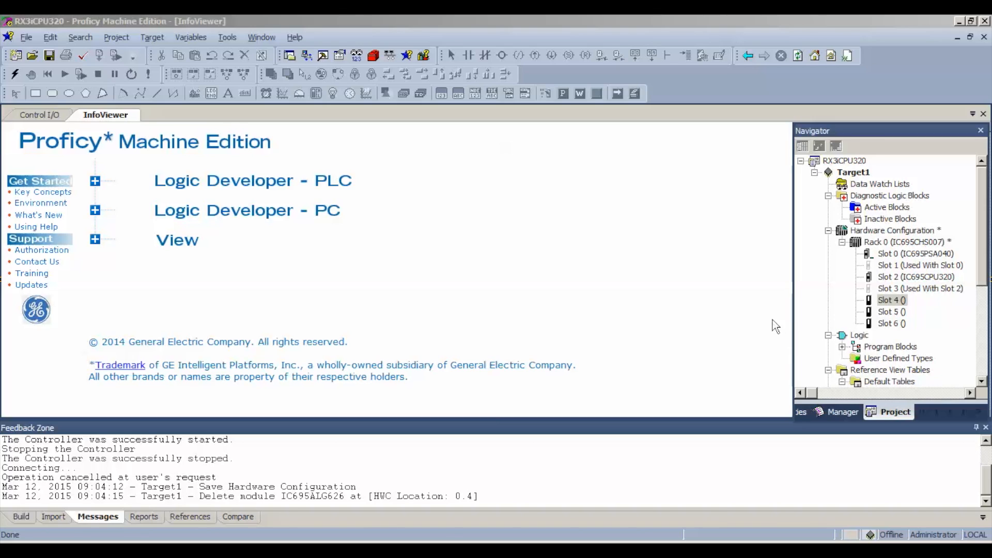
mouse_move(891, 265)
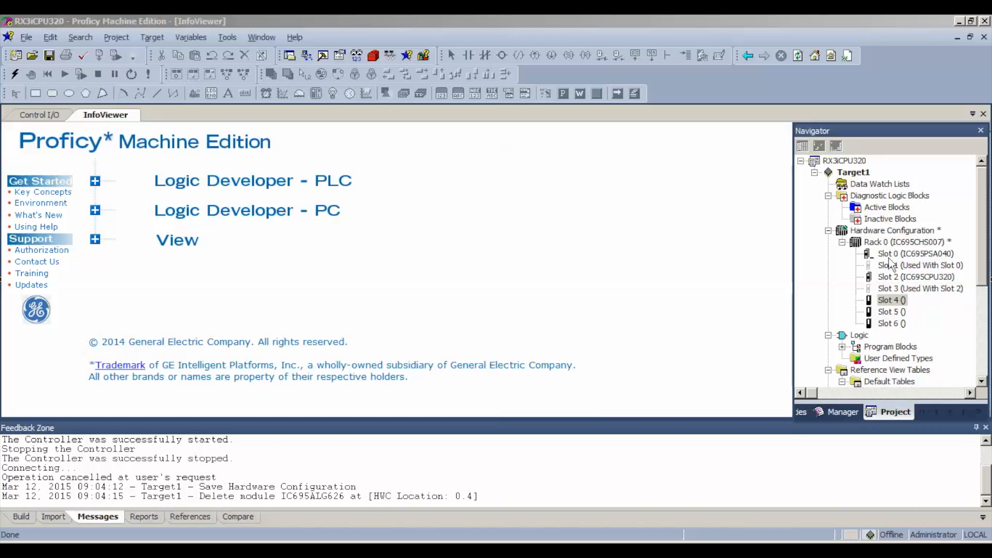
mouse_move(889, 277)
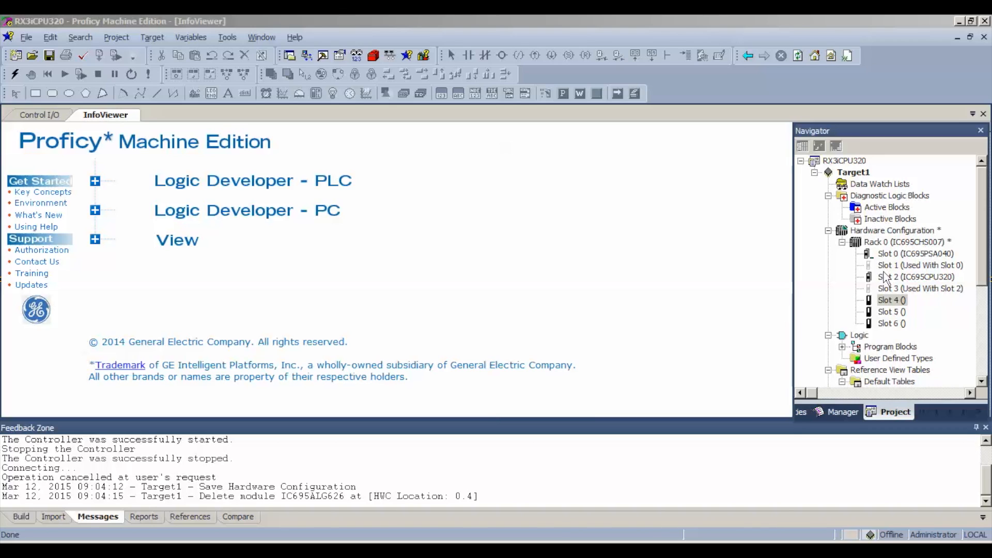
mouse_move(901, 281)
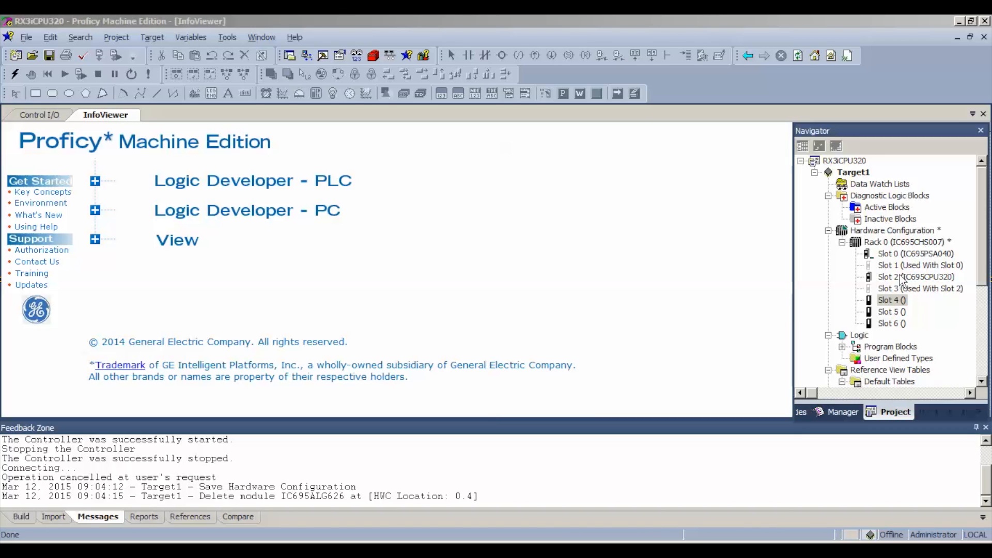
mouse_move(829, 323)
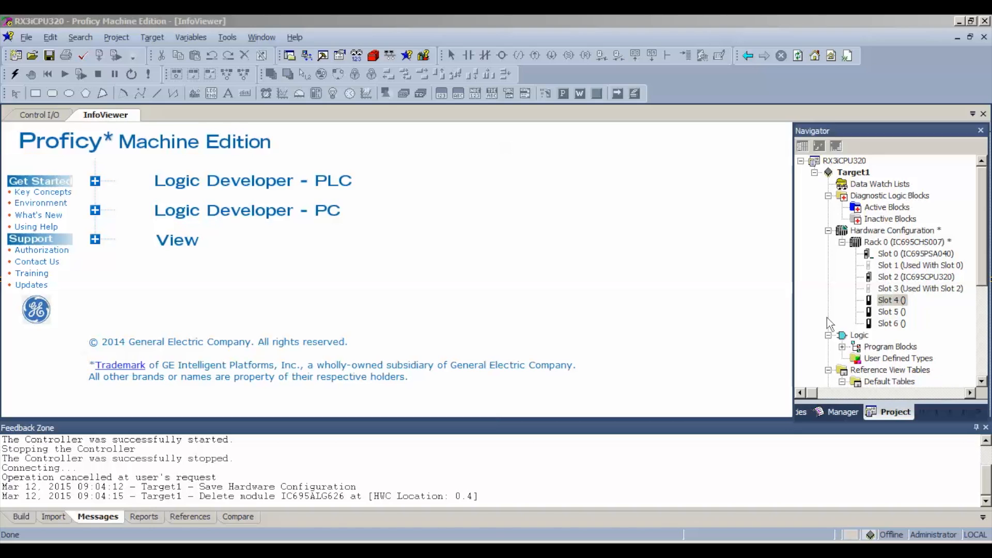
mouse_move(712, 278)
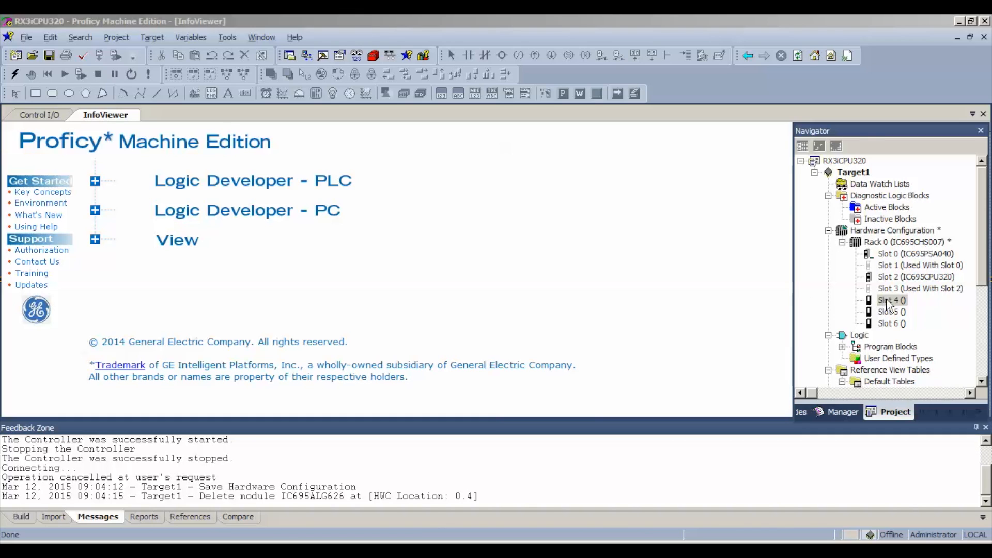
Step: Choose the IC694MDL740 16-circuit 12/24 VDC discrete output module for slot 4
right_click(892, 300)
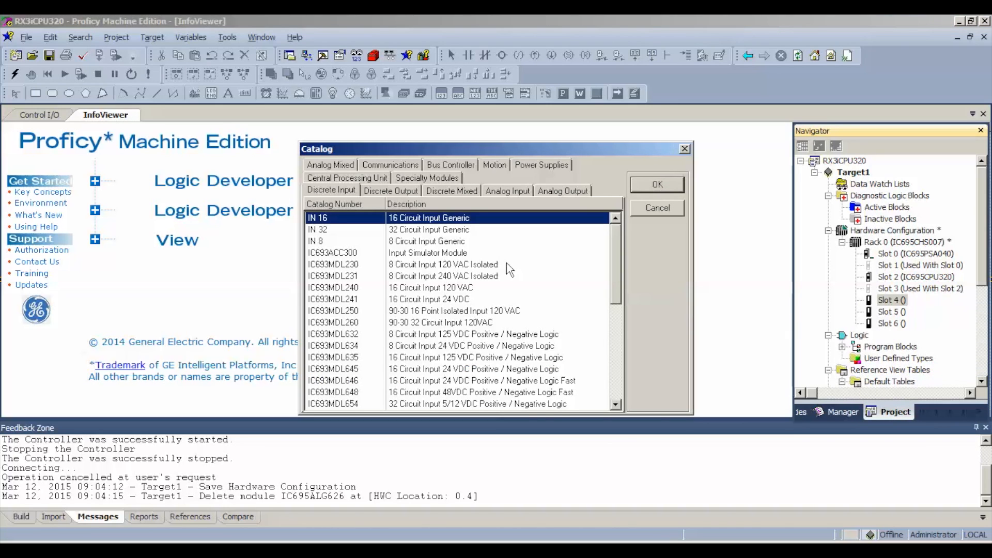
left_click(390, 190)
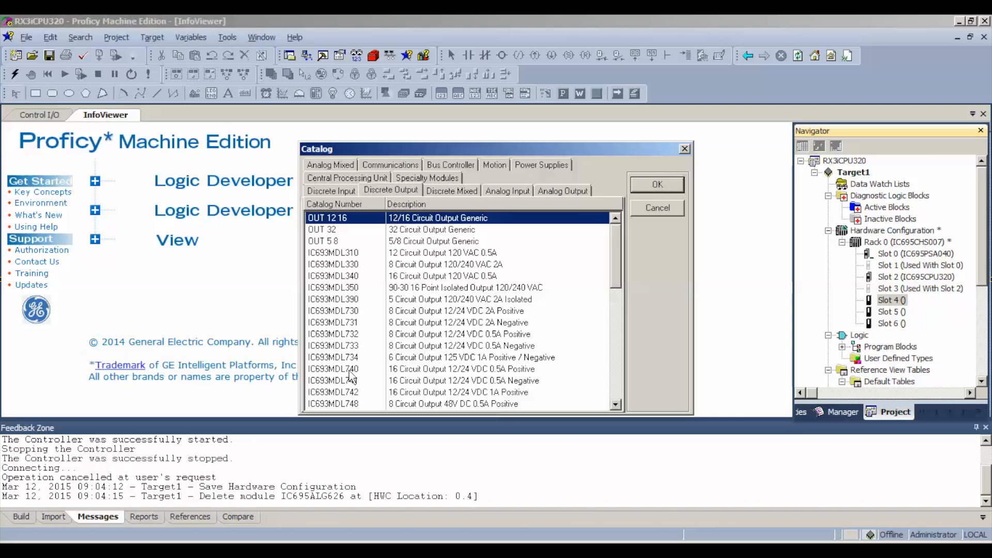
scroll("down", 3)
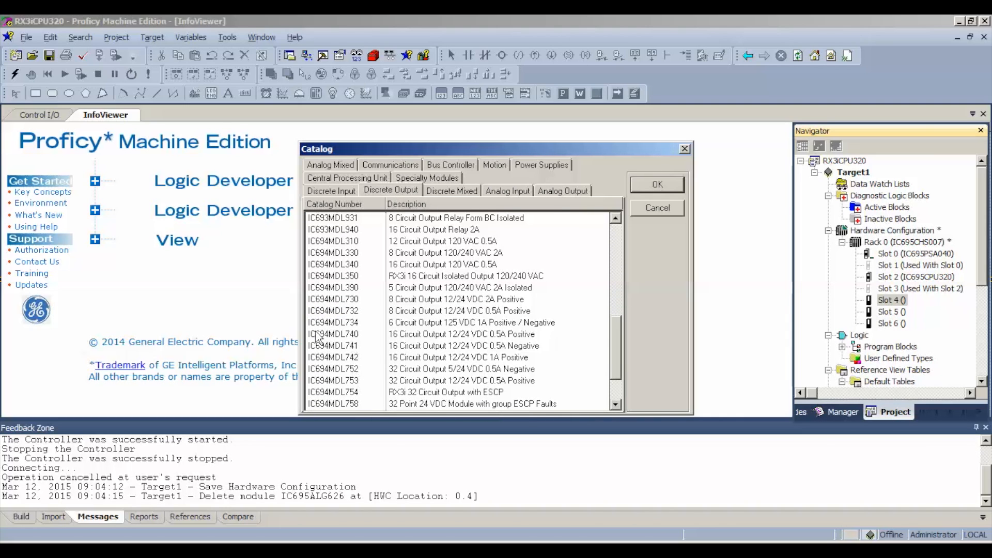
left_click(405, 333)
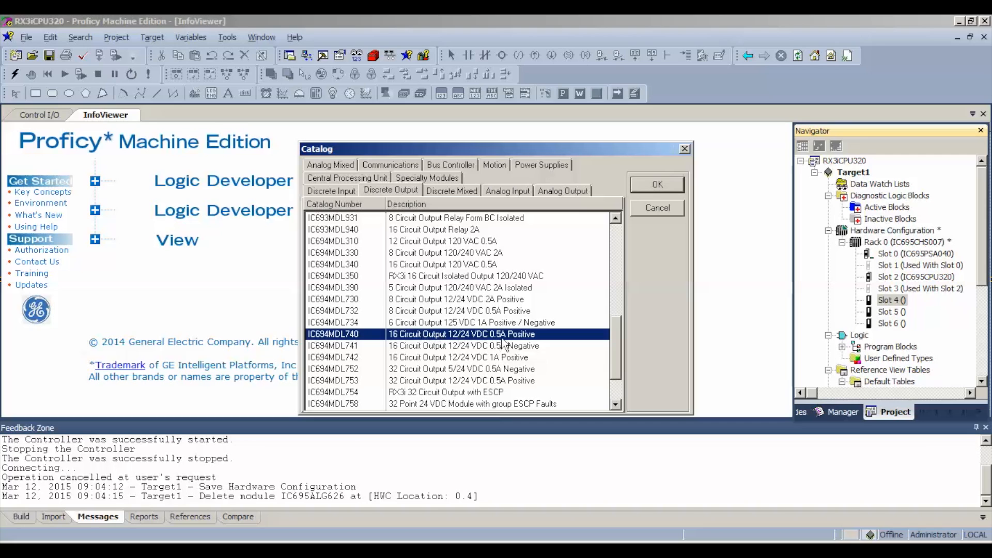
mouse_move(640, 194)
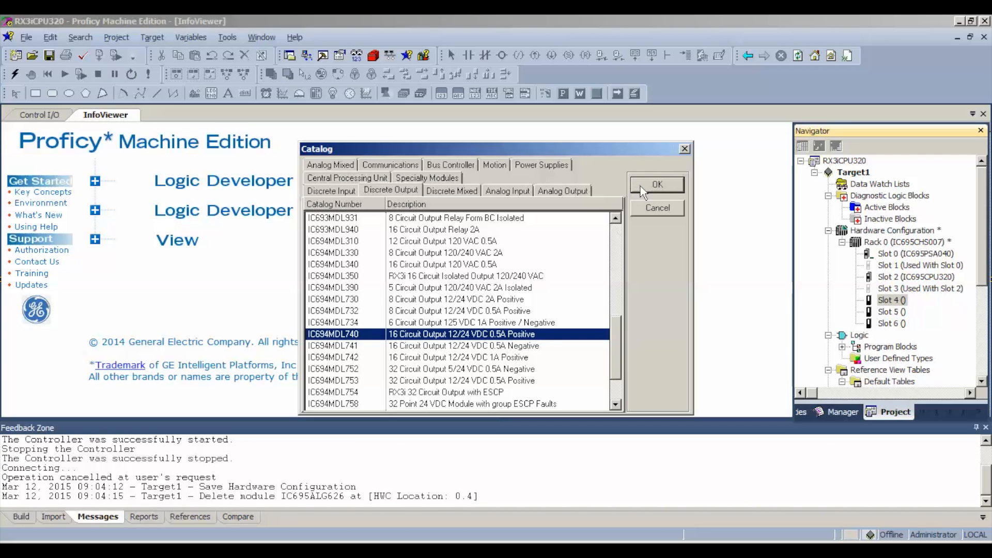
Step: Confirm IC694MDL740 into slot 4 with reference address %Q00001, length 16
left_click(657, 184)
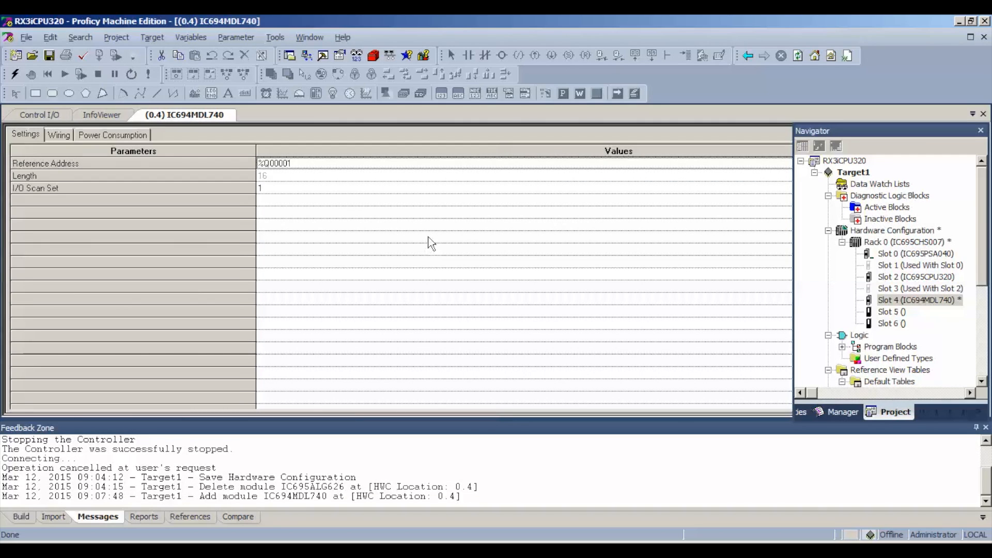
mouse_move(110, 190)
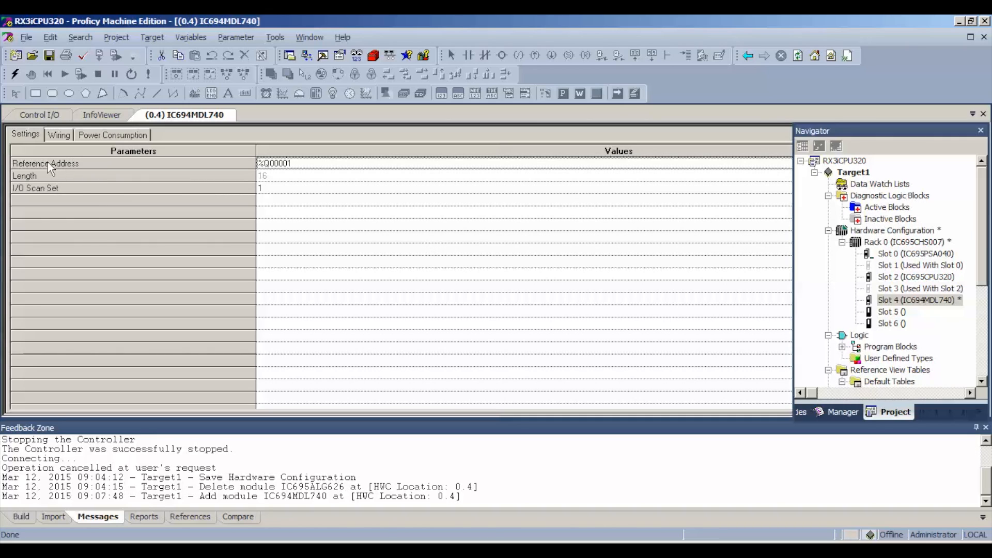
mouse_move(281, 173)
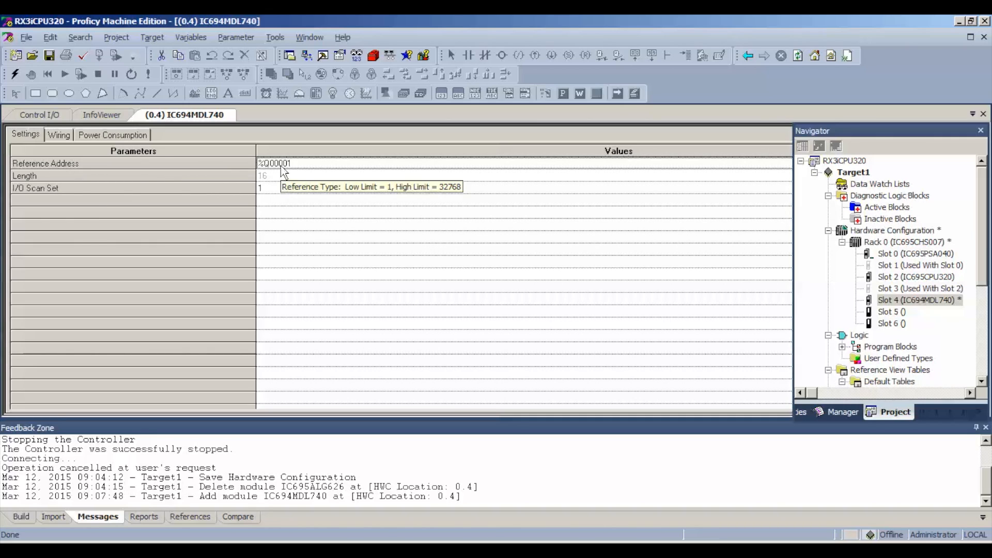
mouse_move(305, 207)
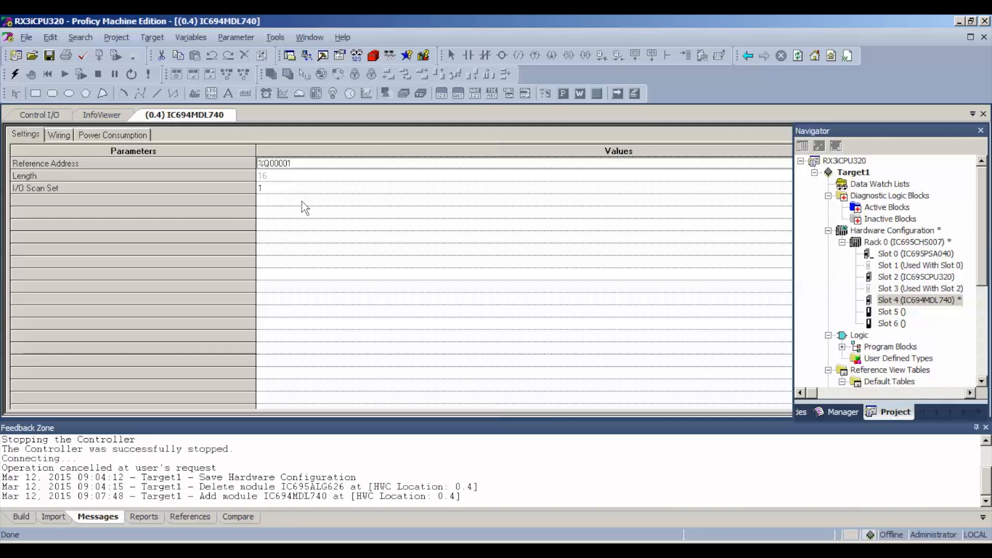
mouse_move(295, 206)
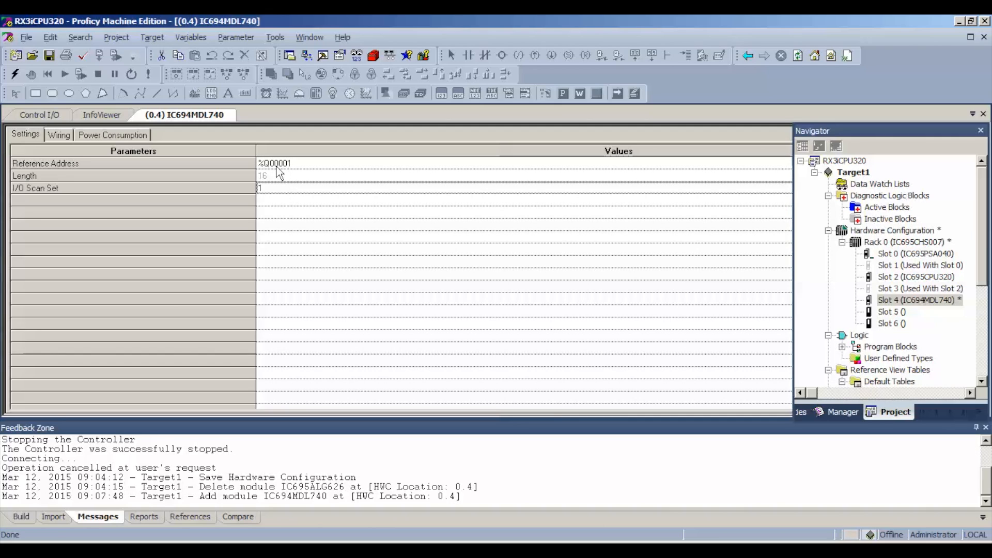
mouse_move(265, 169)
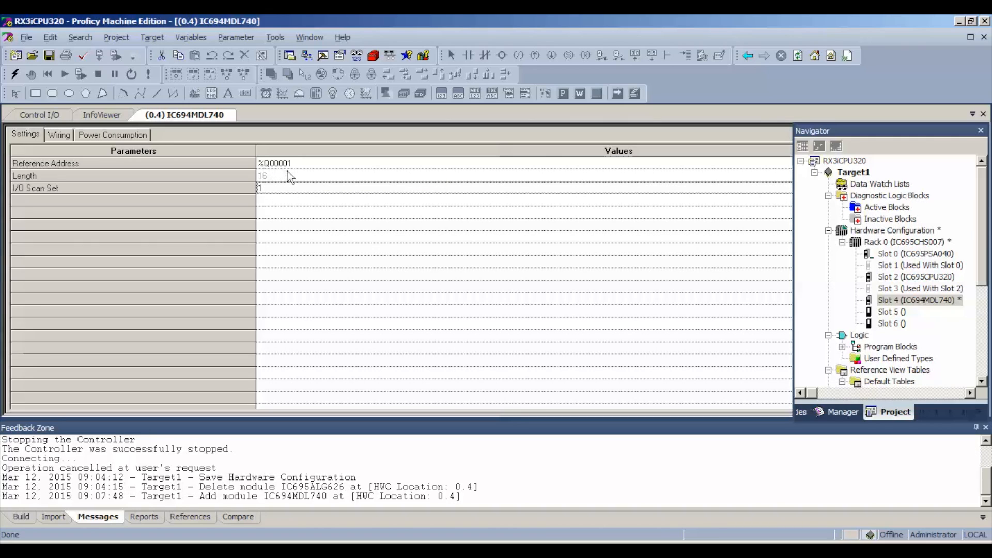
mouse_move(290, 185)
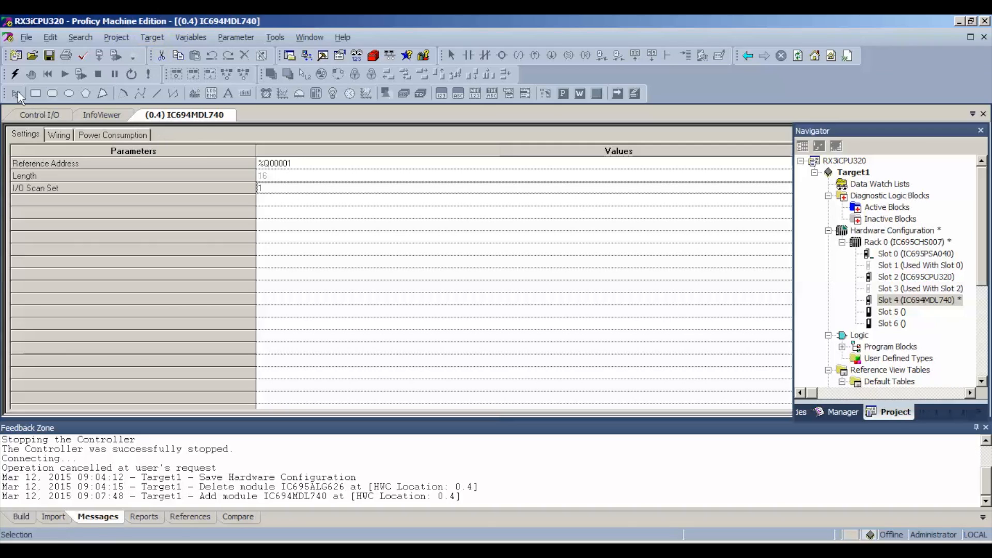
mouse_move(16, 75)
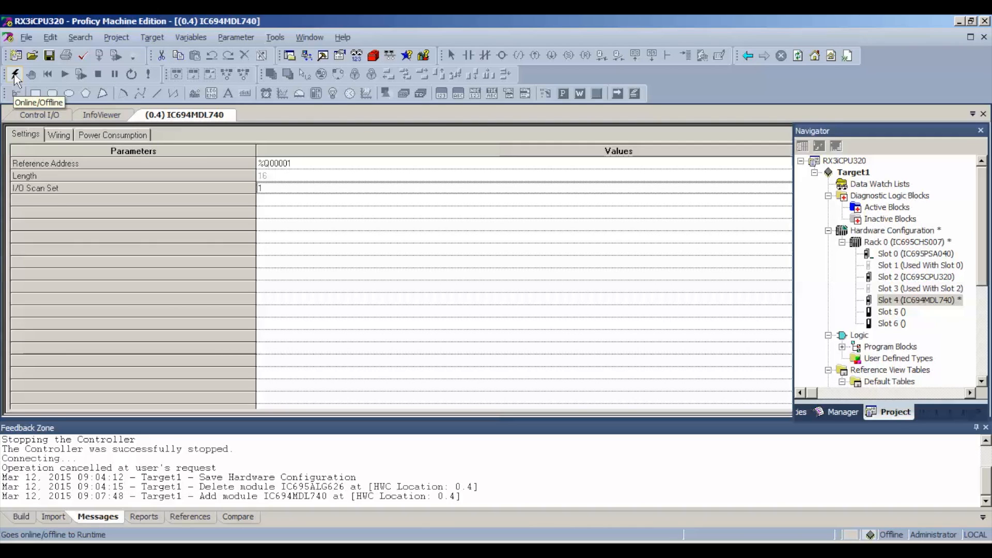
Step: Go online with the IC695CPU320 controller in Programmer mode
left_click(14, 75)
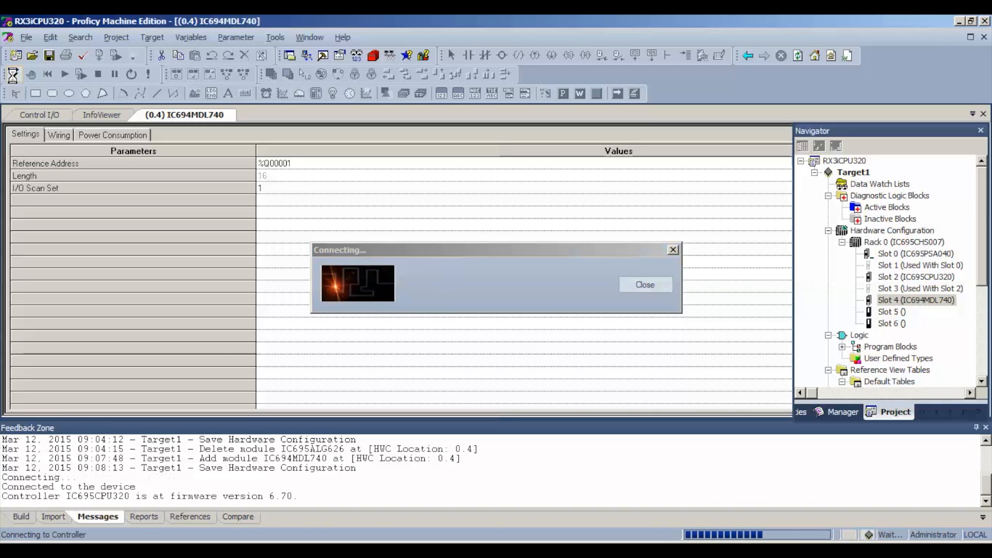
left_click(31, 74)
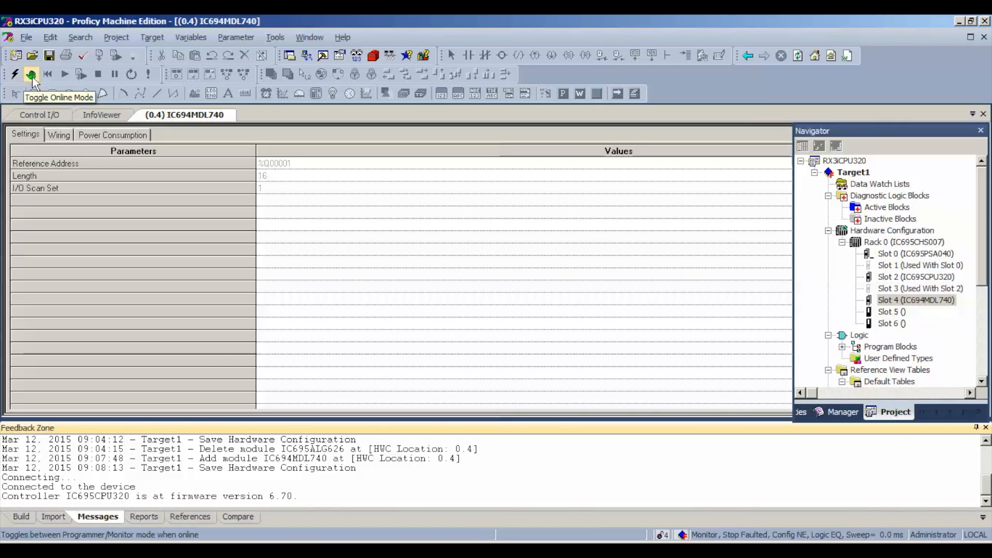
left_click(31, 75)
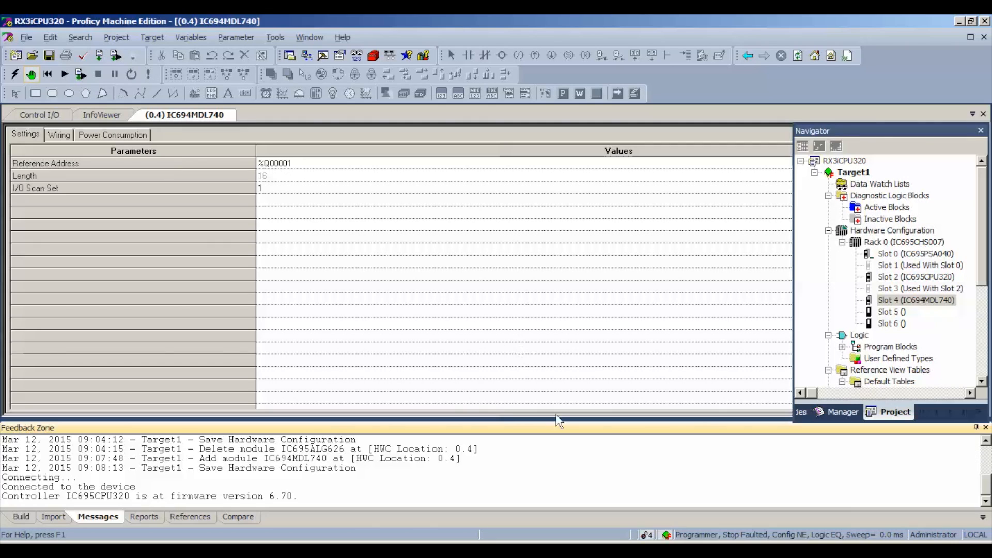
mouse_move(692, 538)
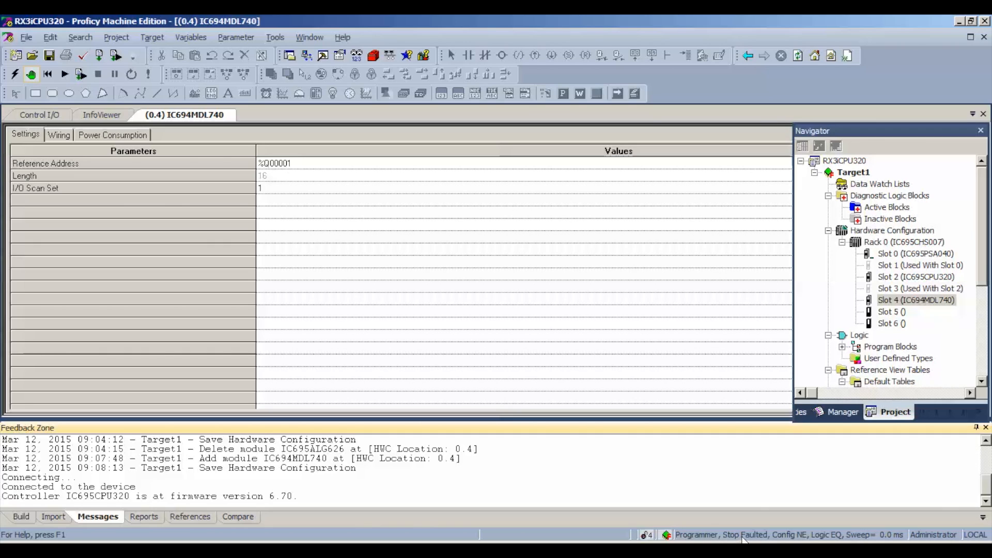
mouse_move(784, 513)
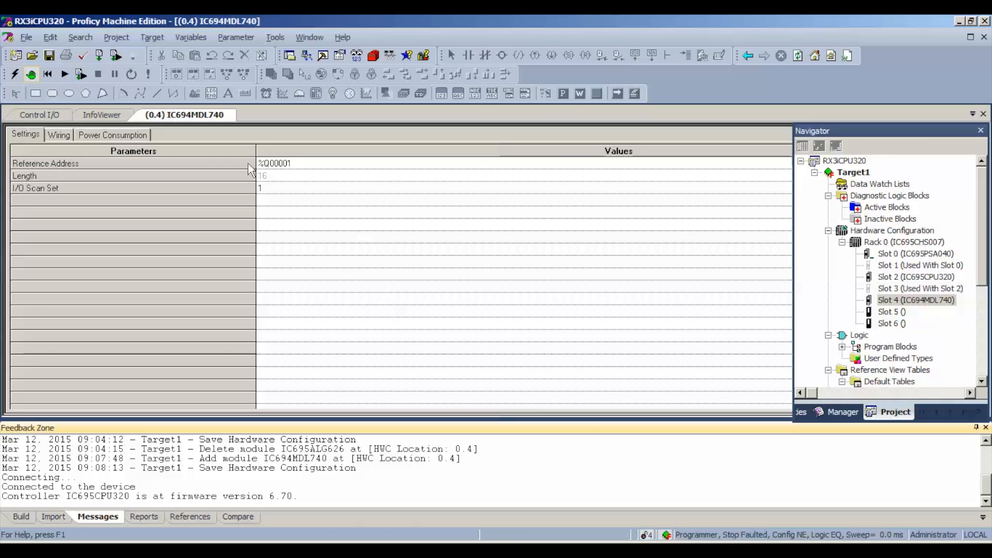
Step: Clear the Controller Fault Table and I/O Fault Table via Online Commands > Clear
left_click(152, 37)
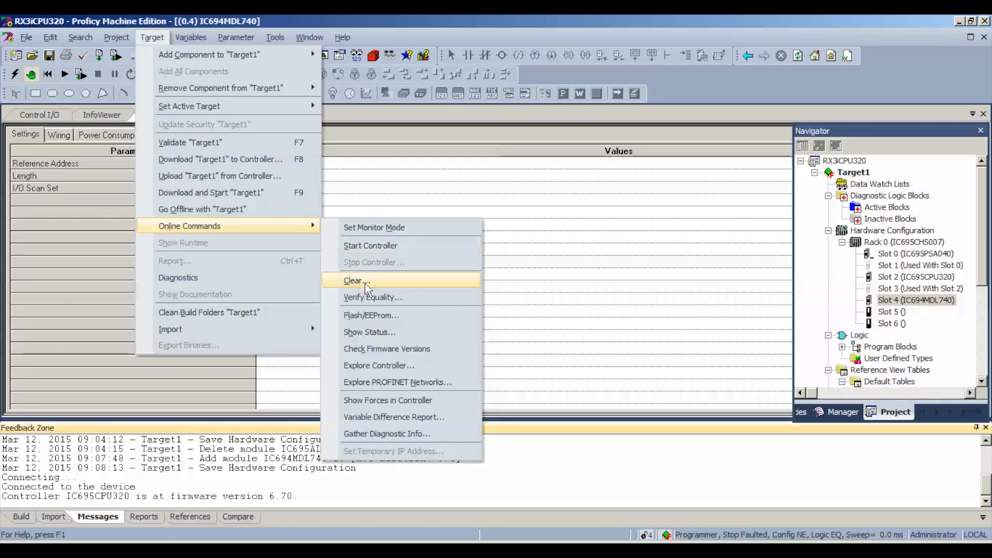
left_click(354, 280)
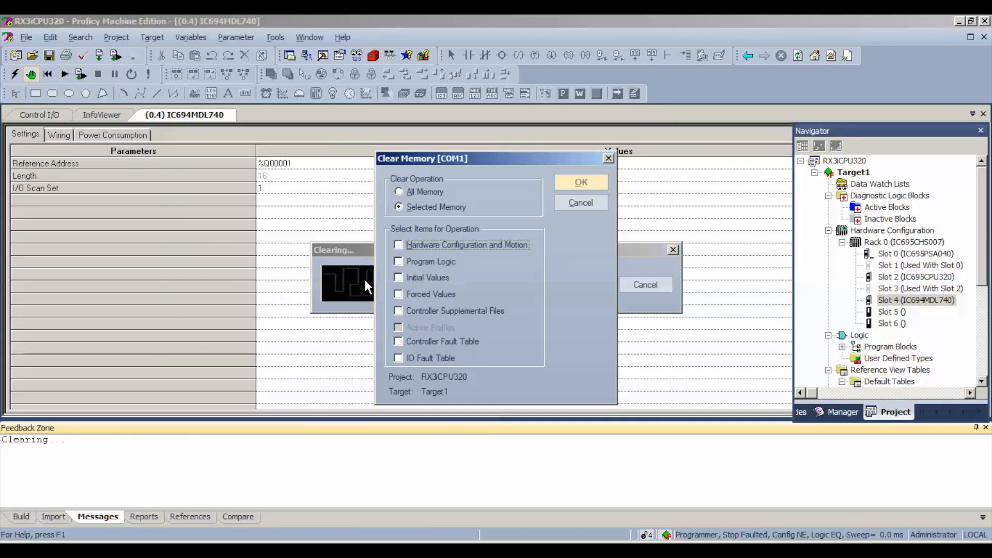
left_click(398, 341)
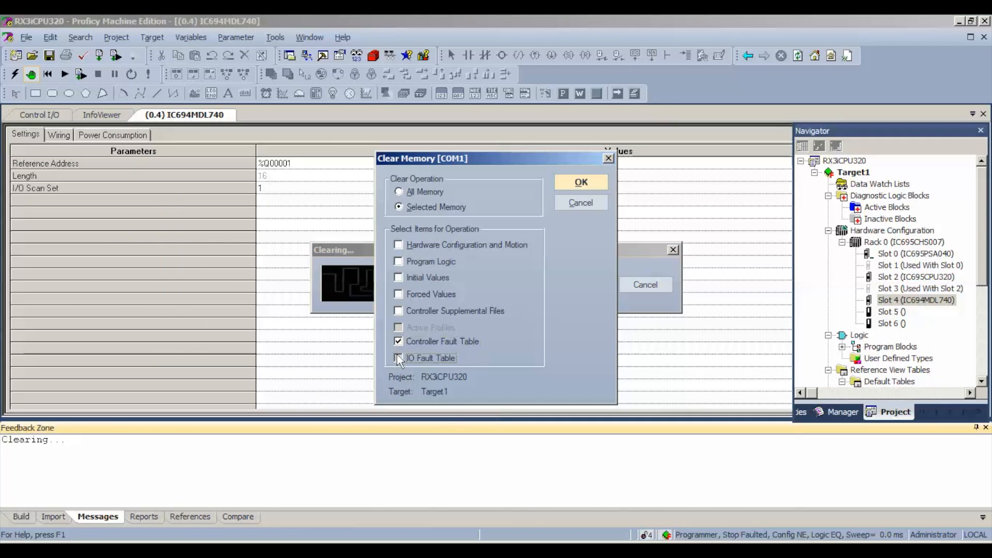
left_click(399, 359)
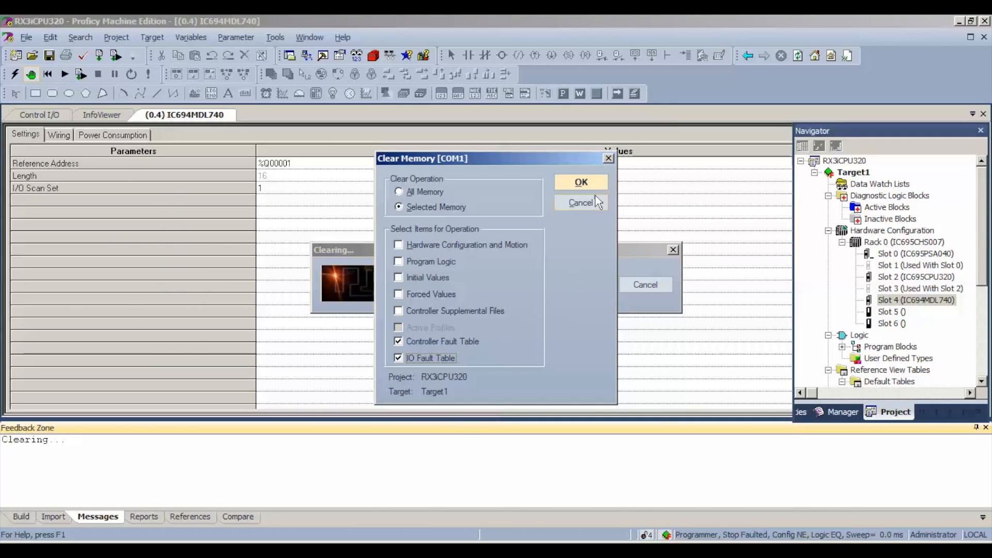
left_click(580, 182)
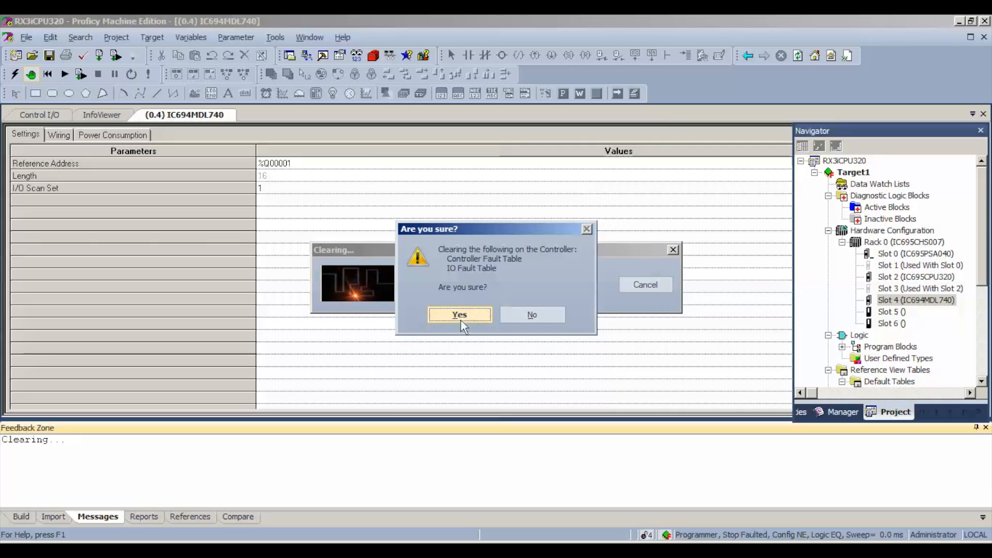
left_click(459, 314)
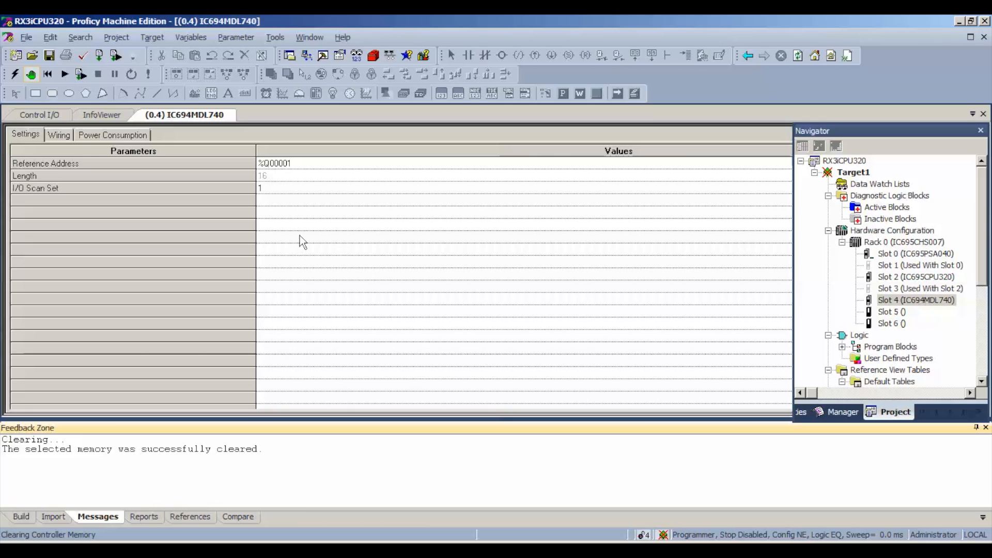
mouse_move(80, 74)
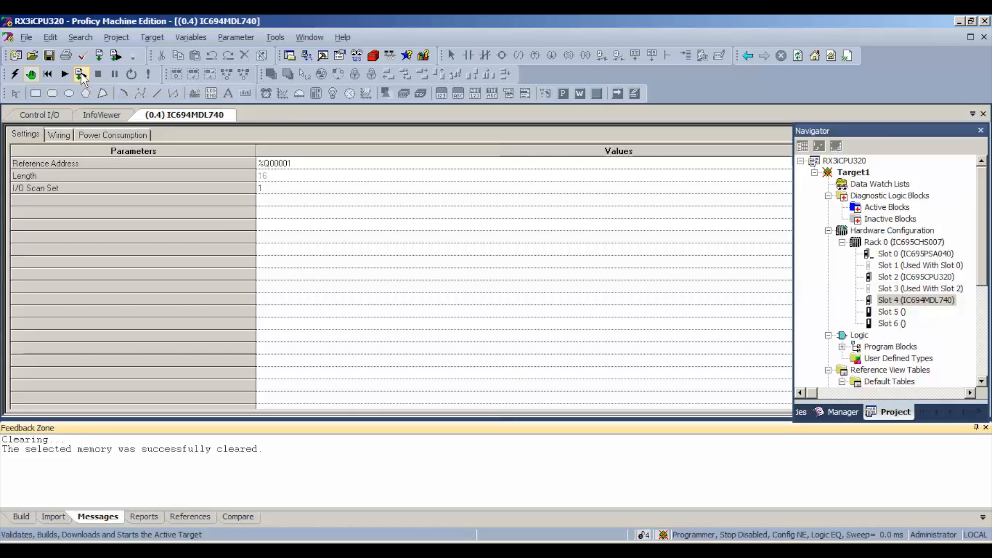
Step: Download hardware configuration and logic to the controller and start it running
left_click(82, 75)
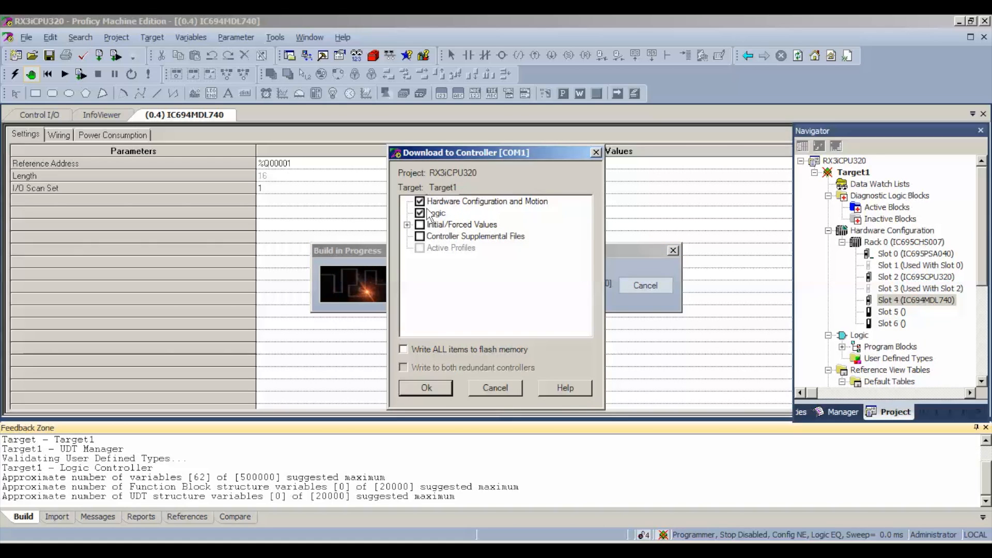
left_click(424, 388)
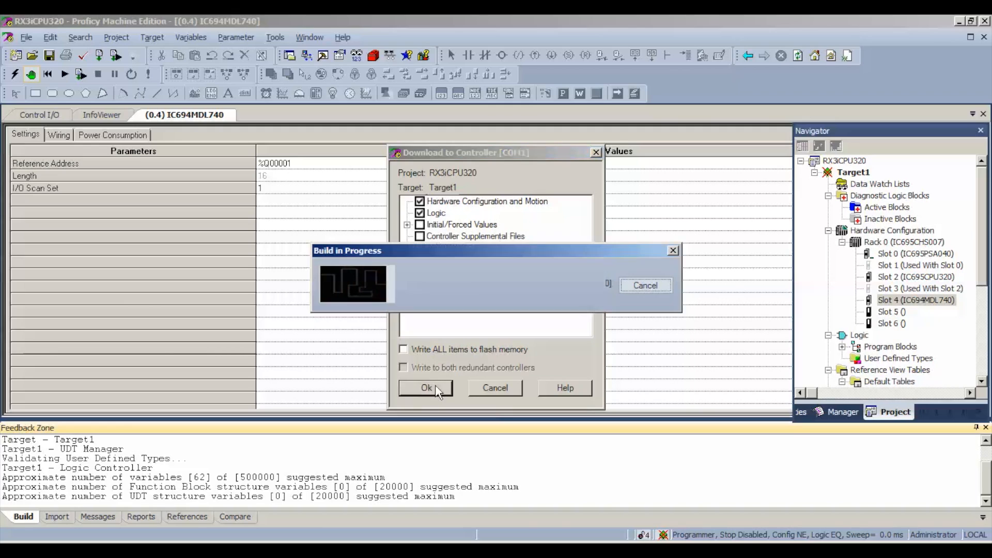
left_click(424, 388)
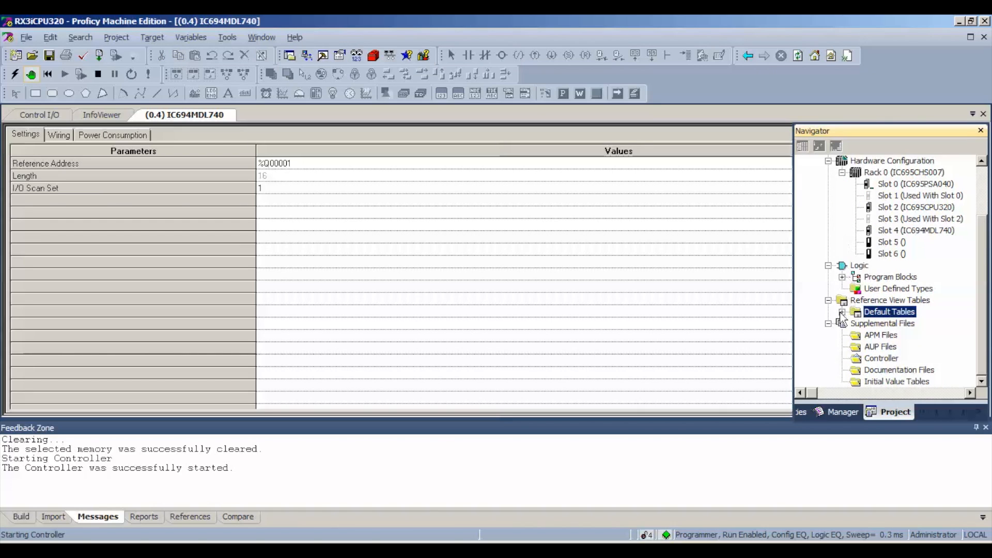
Step: Show the %Q - Output reference table from Default Tables, outputs from %Q00001
left_click(842, 311)
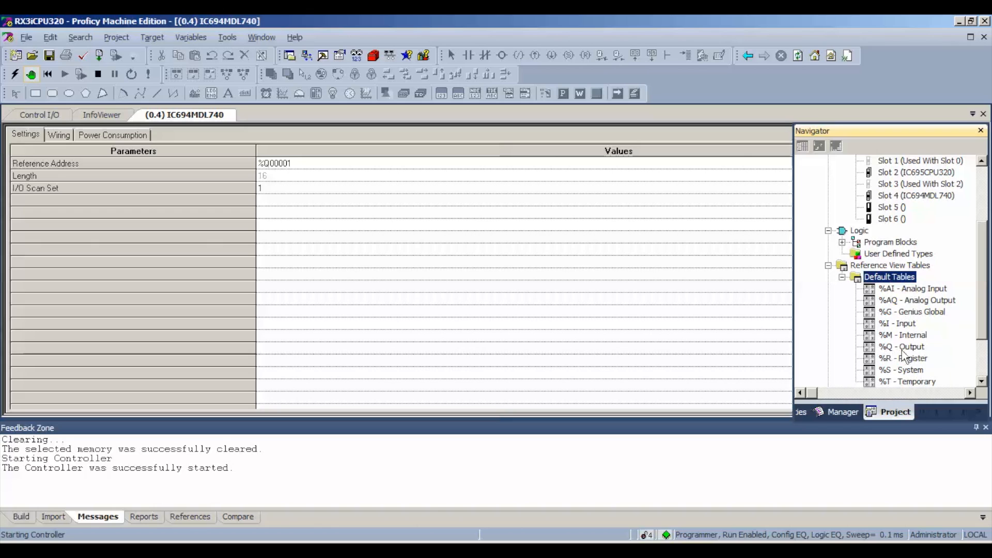
double_click(901, 346)
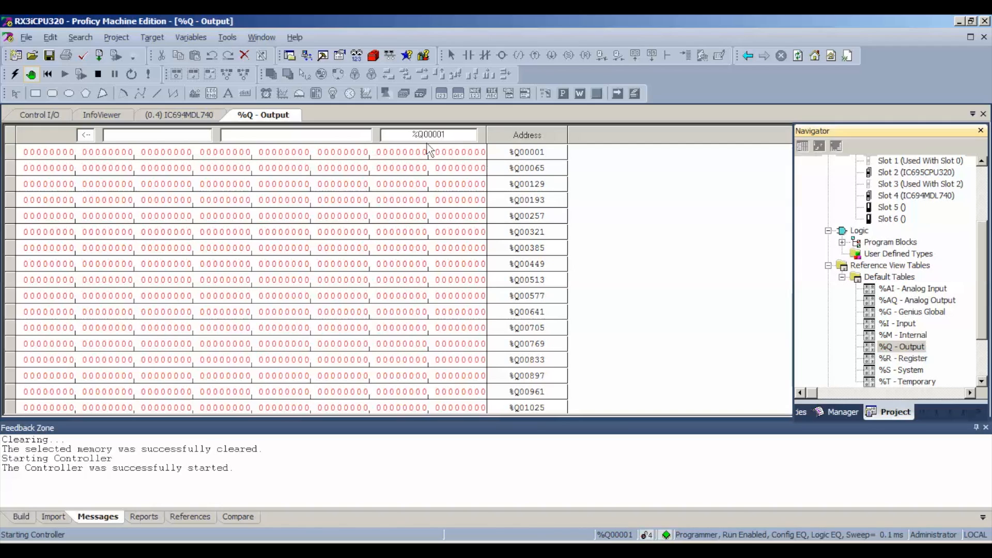
mouse_move(487, 159)
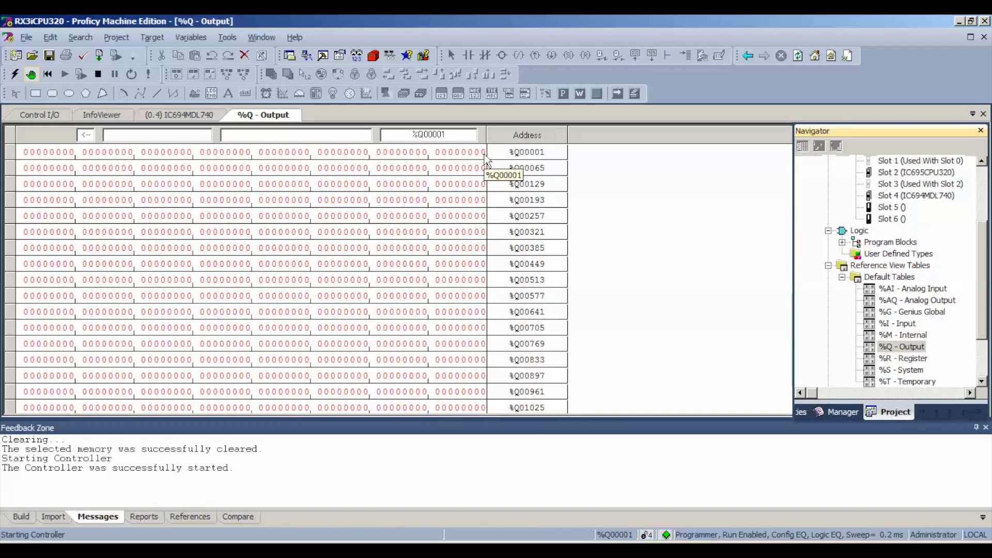